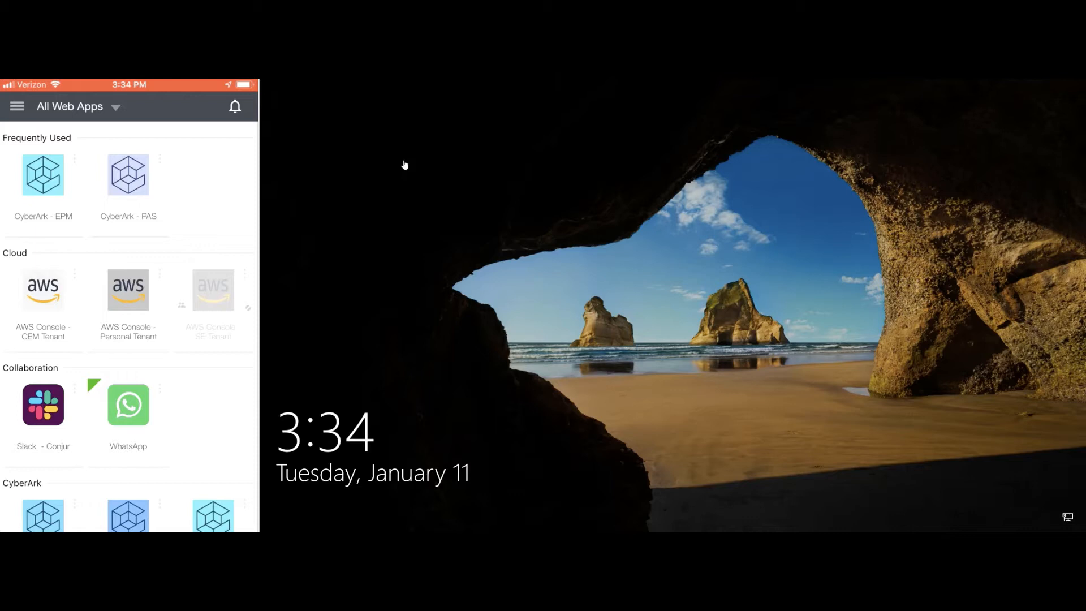
pyautogui.moveTo(636, 301)
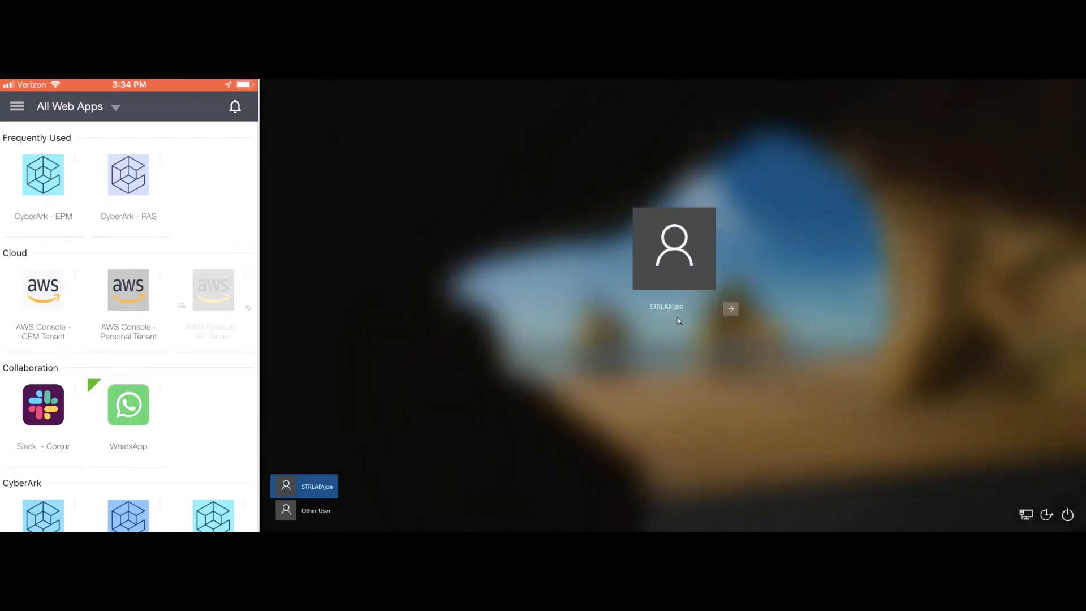
pyautogui.moveTo(686, 361)
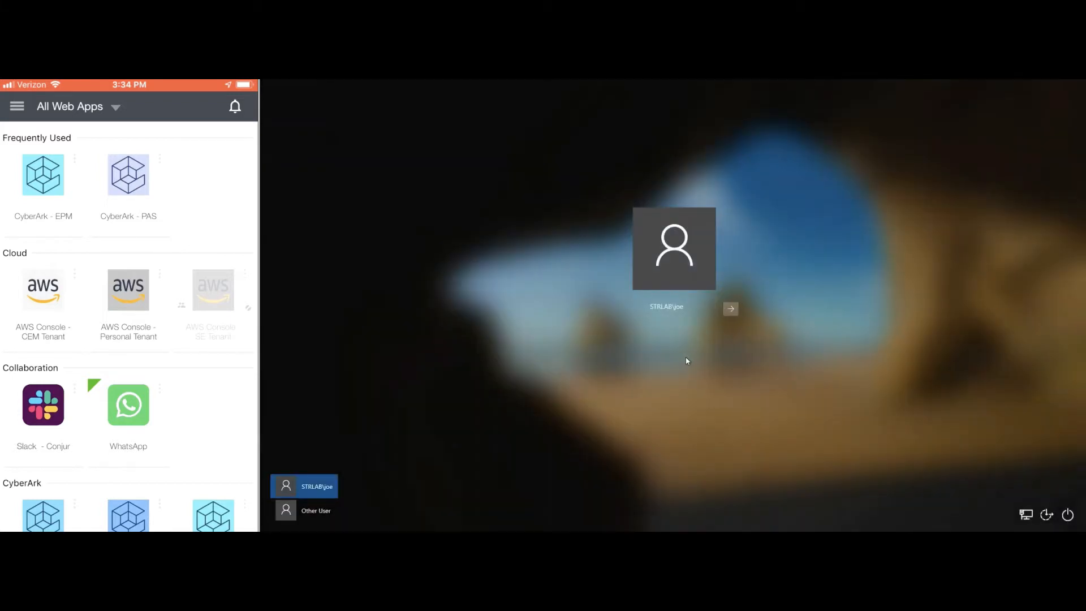
# - Continue with the domain account and choose Mobile Authenticator as the sign-in method
pyautogui.click(730, 309)
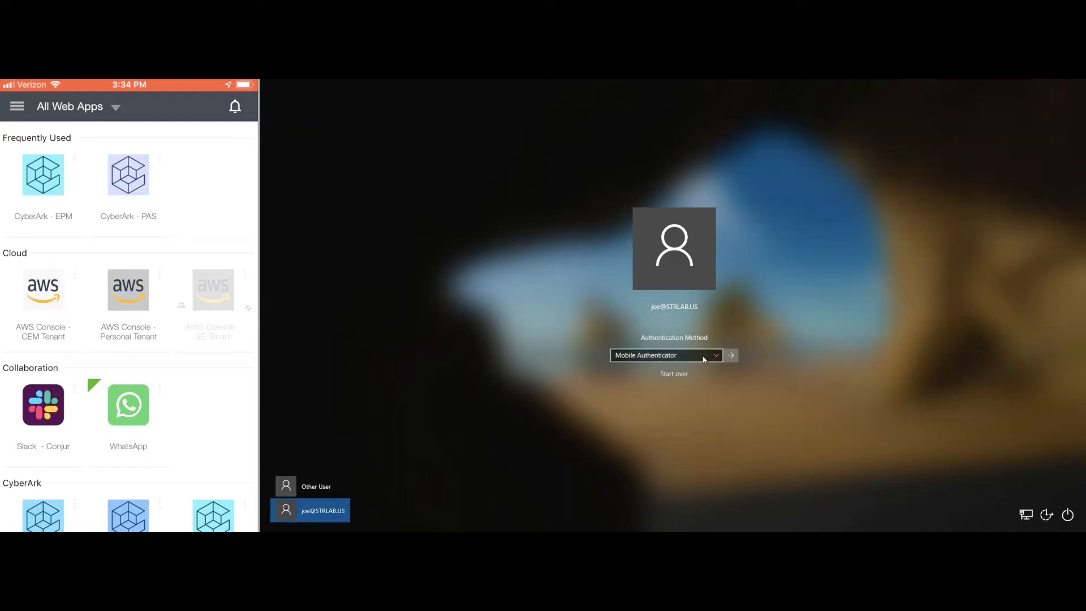
pyautogui.click(716, 355)
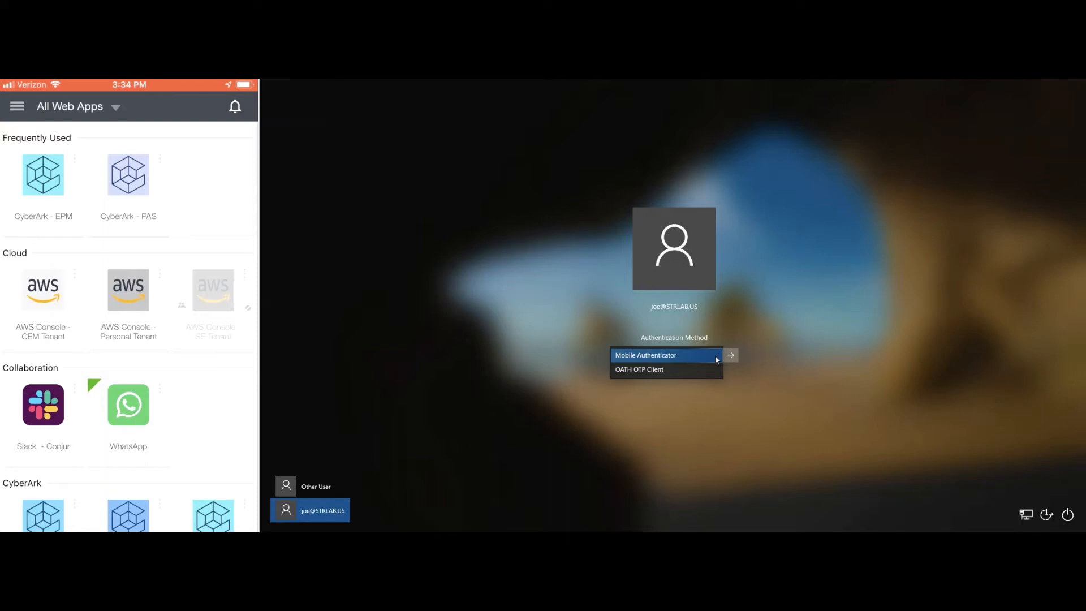
pyautogui.moveTo(675, 357)
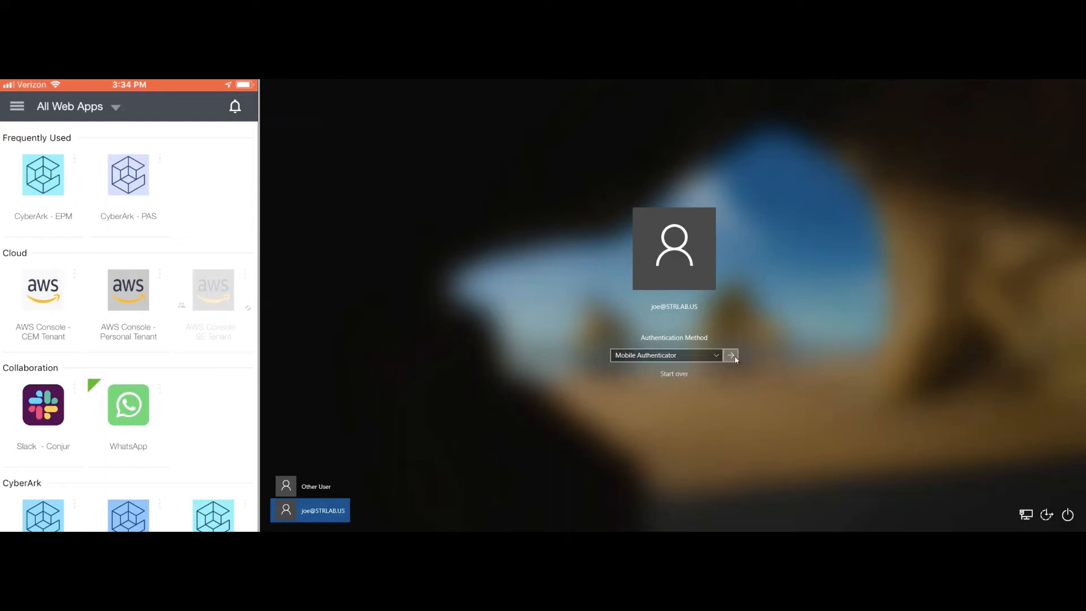
# - Send the Mobile Authenticator push and approve the Windows login request on the phone
pyautogui.click(731, 355)
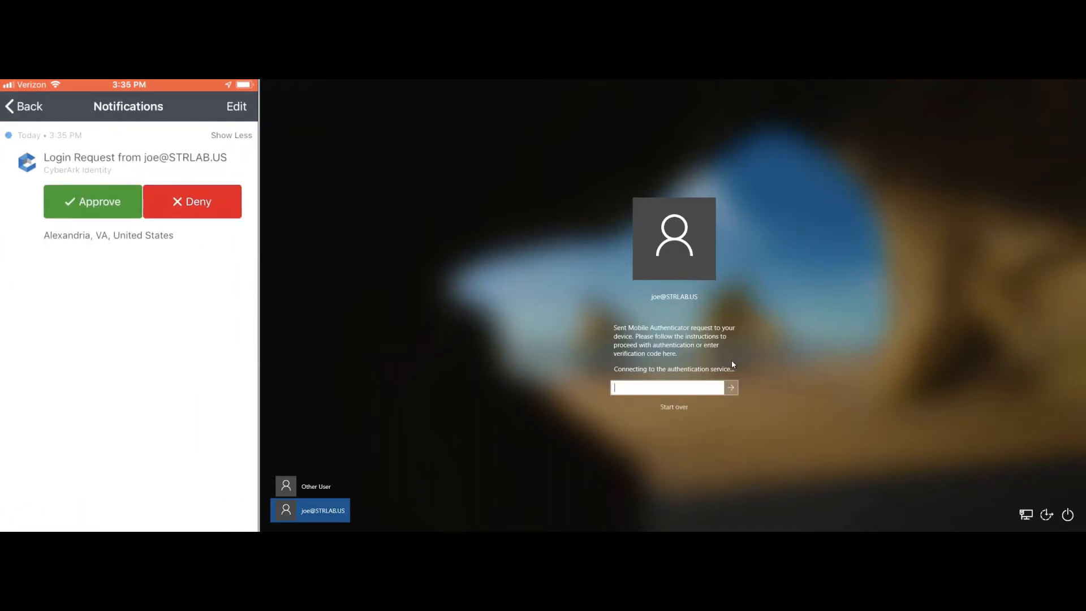
pyautogui.moveTo(152, 300)
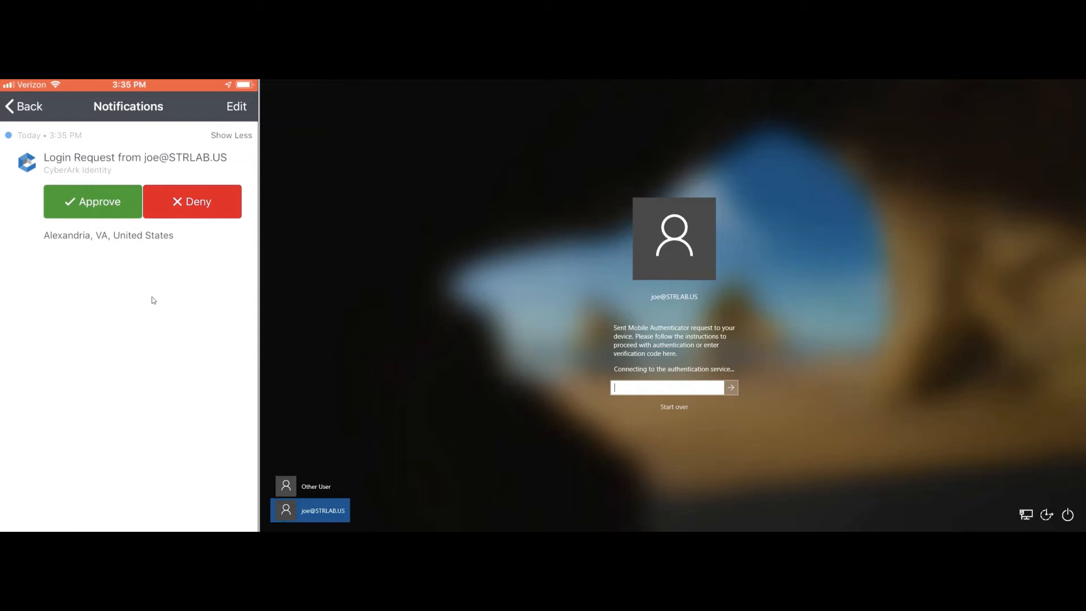
pyautogui.moveTo(135, 297)
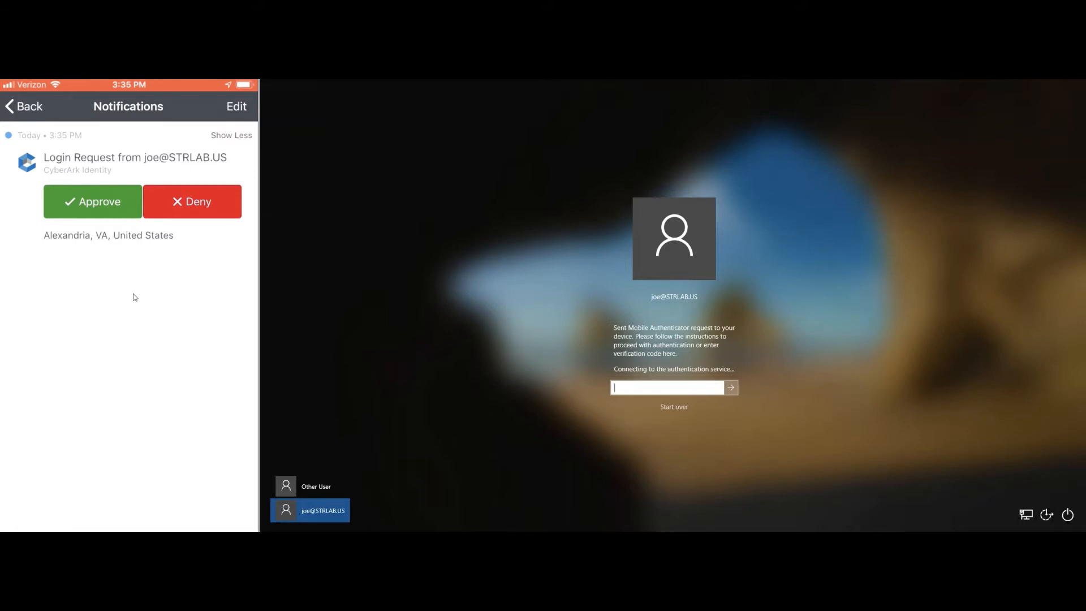
pyautogui.click(92, 202)
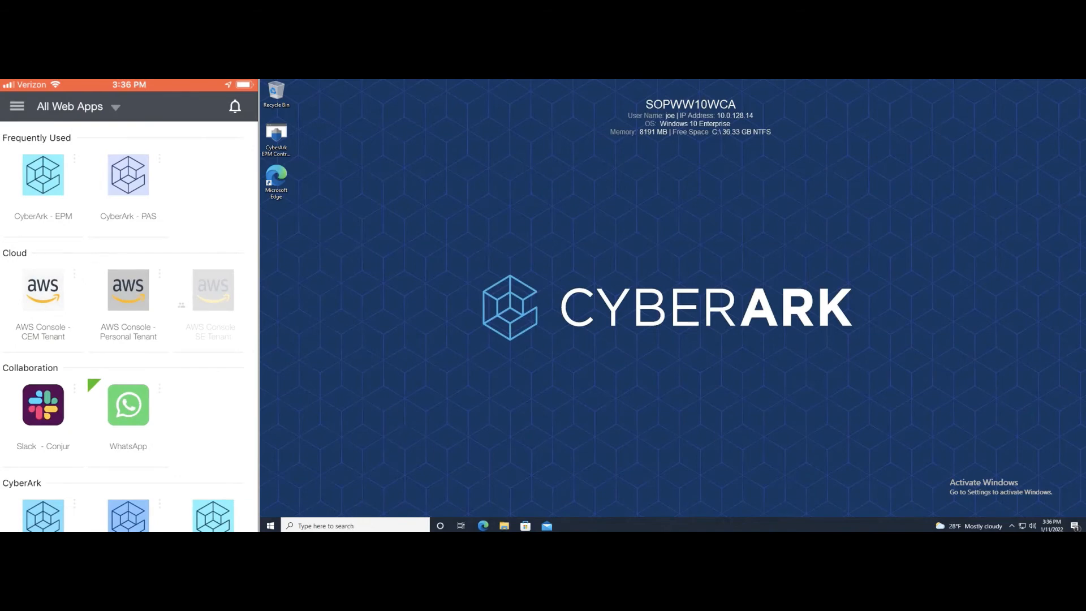
# - Search the taskbar for 'powershell' to bring up Windows PowerShell and its launch options
pyautogui.click(354, 525)
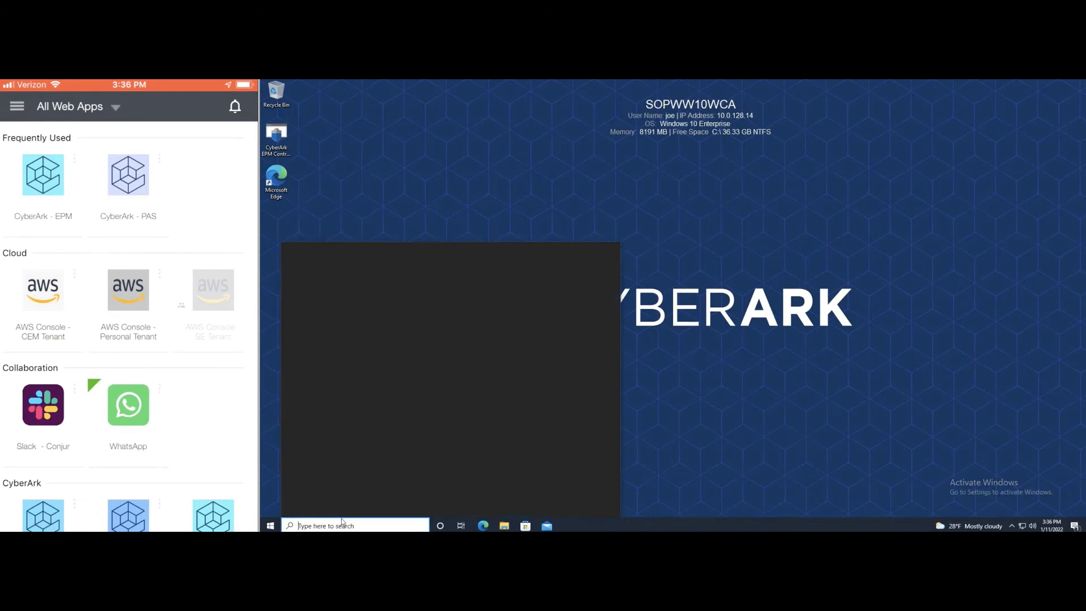
pyautogui.write('power')
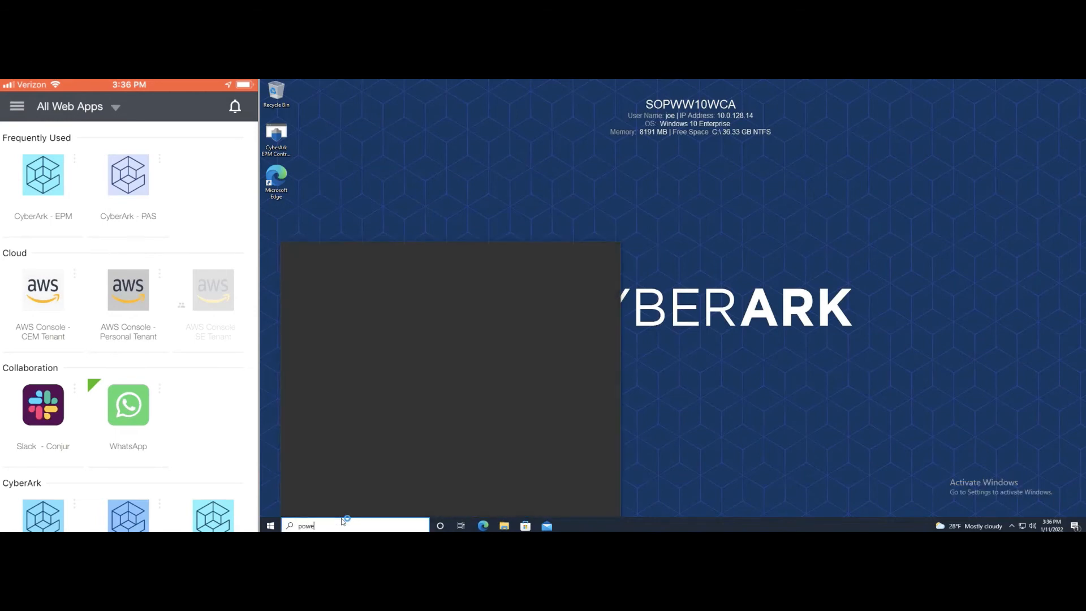
pyautogui.write('rshell')
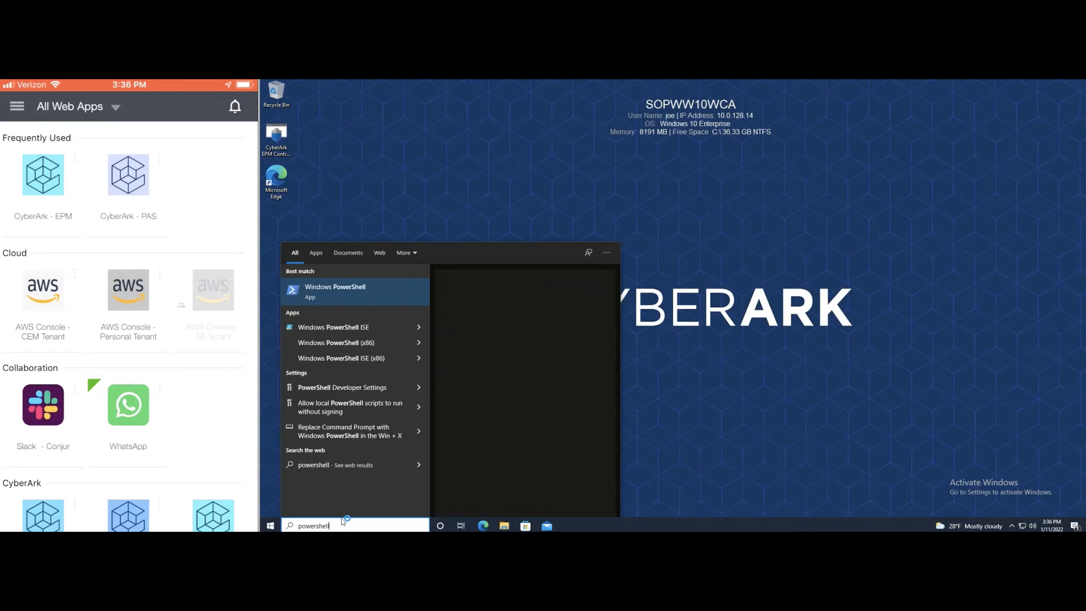
pyautogui.moveTo(341, 524)
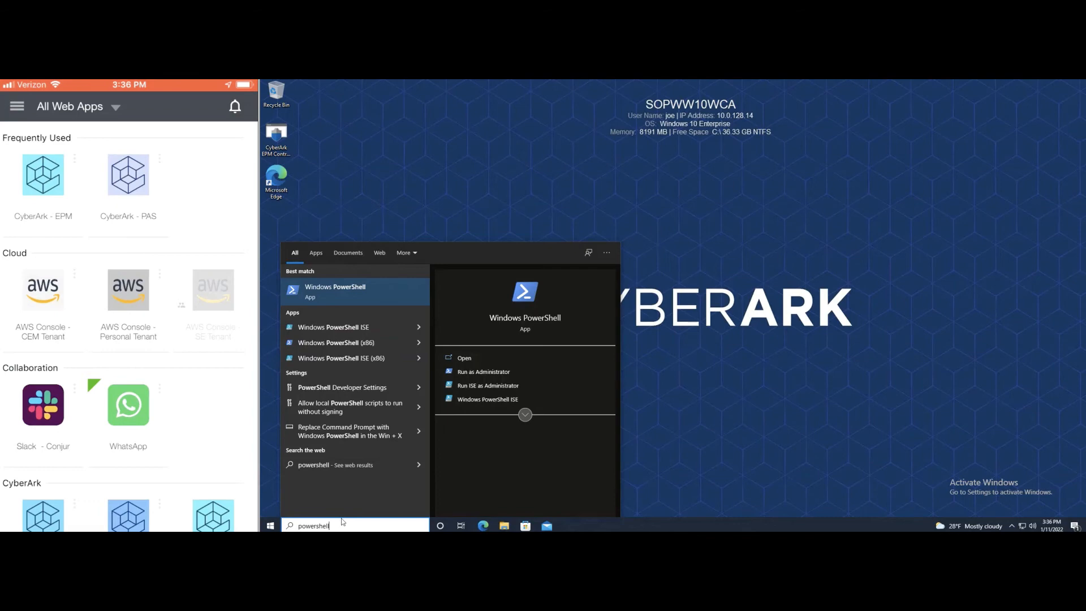
pyautogui.moveTo(483, 372)
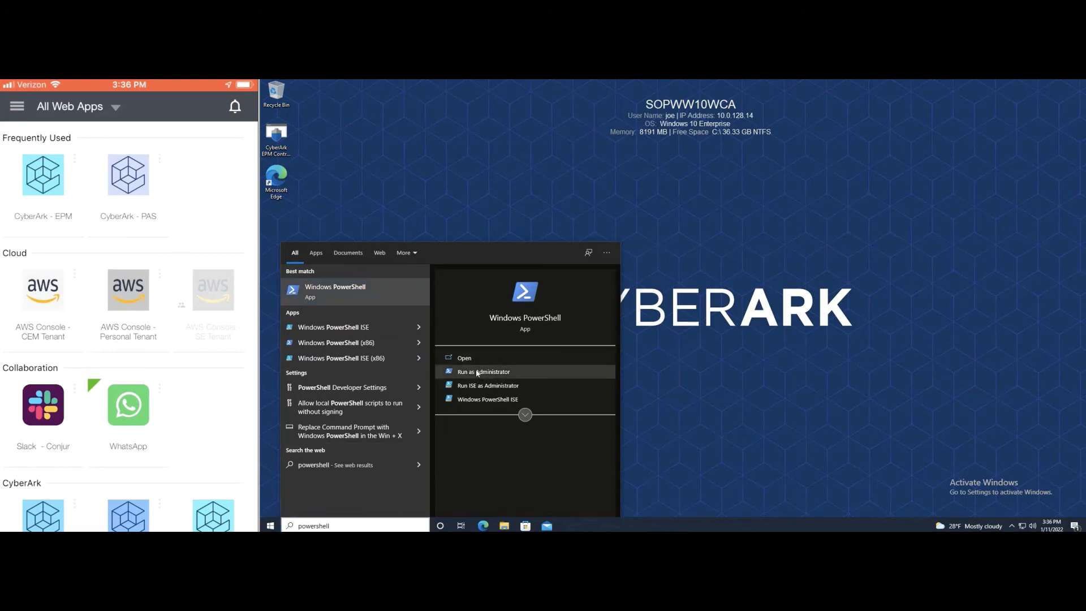
# - Run Windows PowerShell as administrator and submit the username in the EPM elevation prompt
pyautogui.click(483, 373)
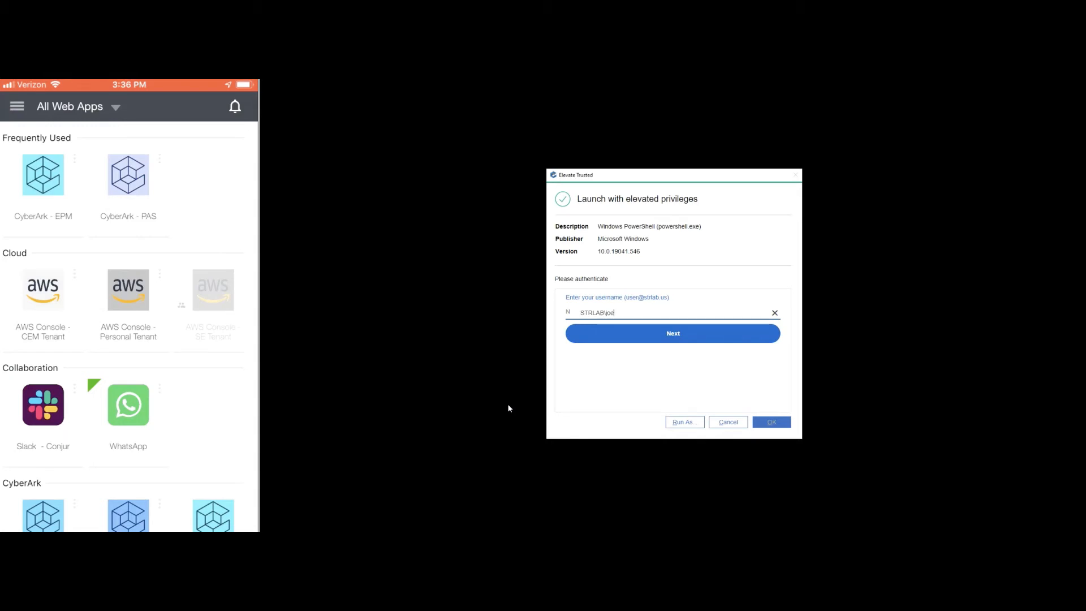
pyautogui.moveTo(684, 213)
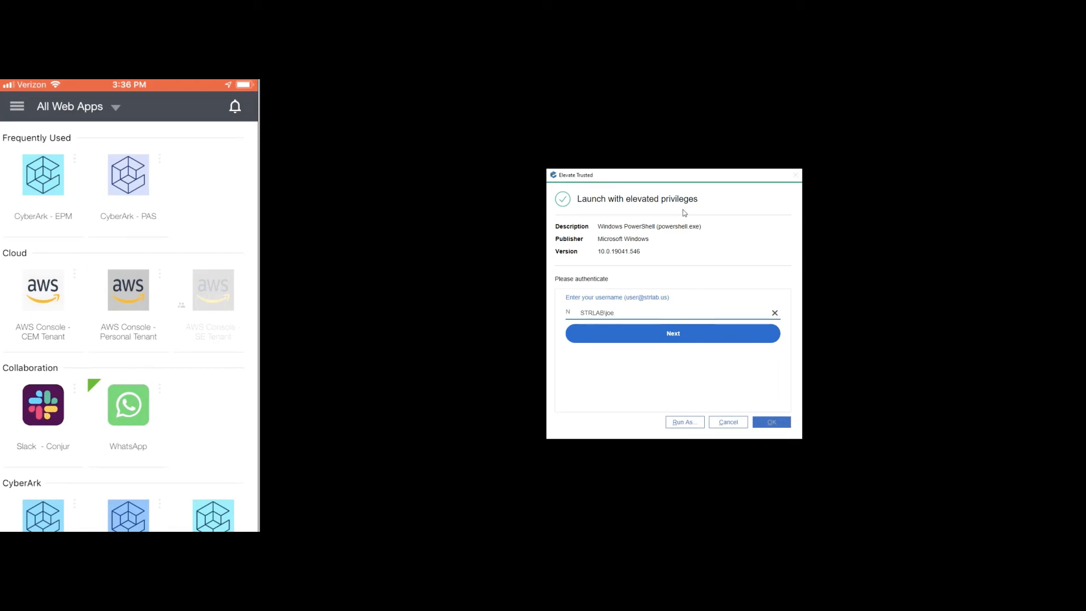
pyautogui.moveTo(656, 211)
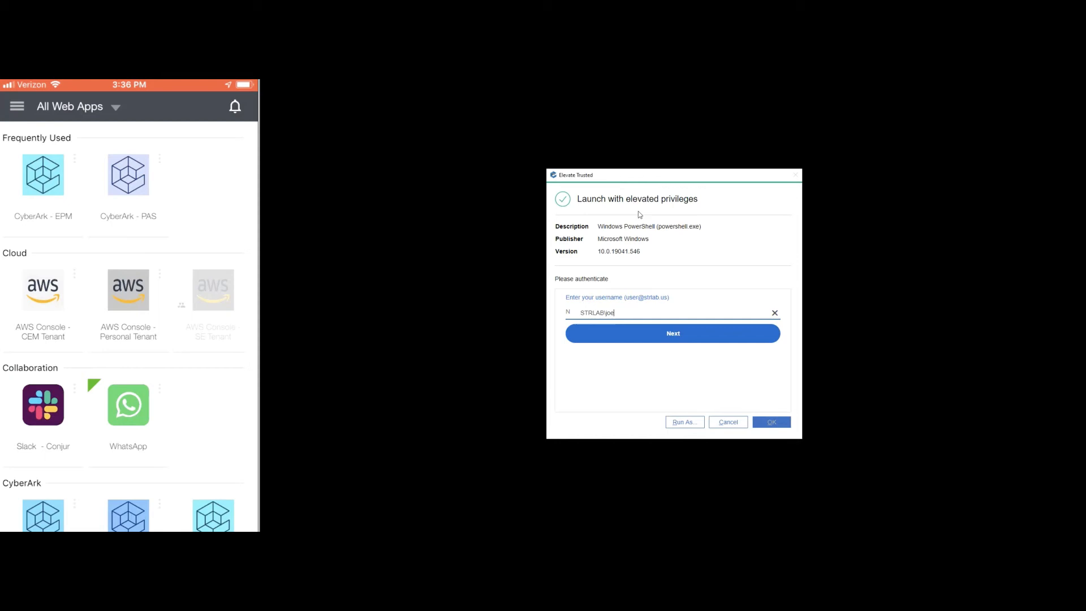
pyautogui.moveTo(667, 309)
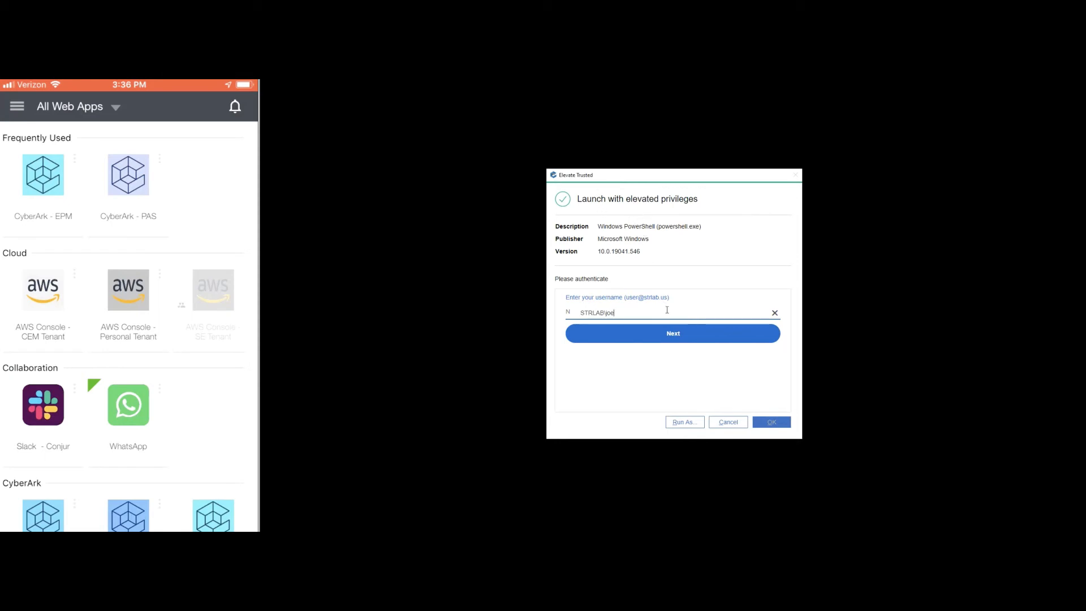
pyautogui.click(672, 334)
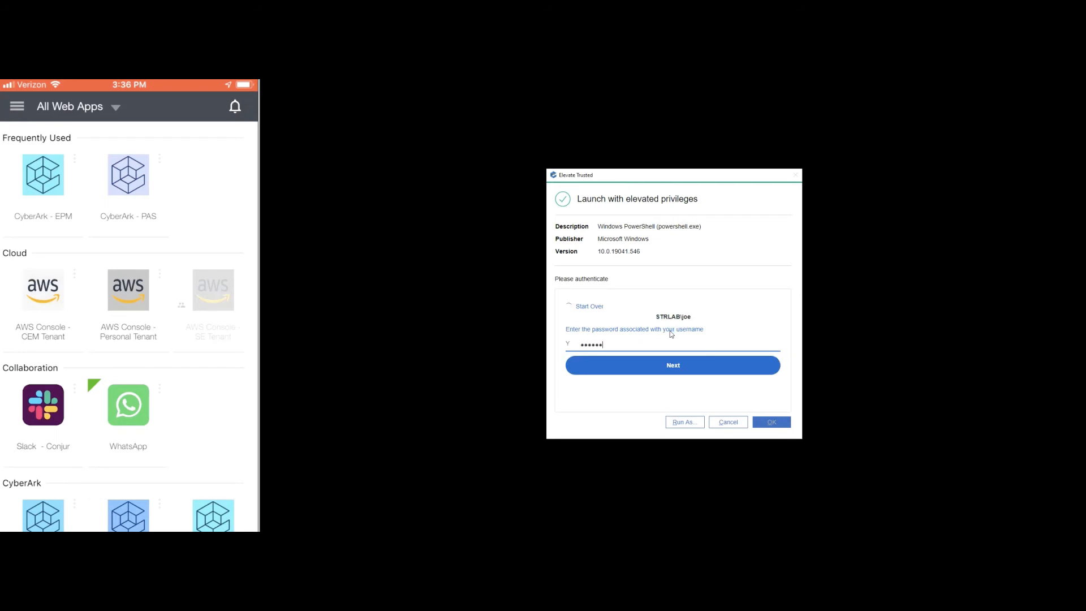
# - Submit the password, approve the EPM push on the phone, and launch elevated PowerShell
pyautogui.click(672, 365)
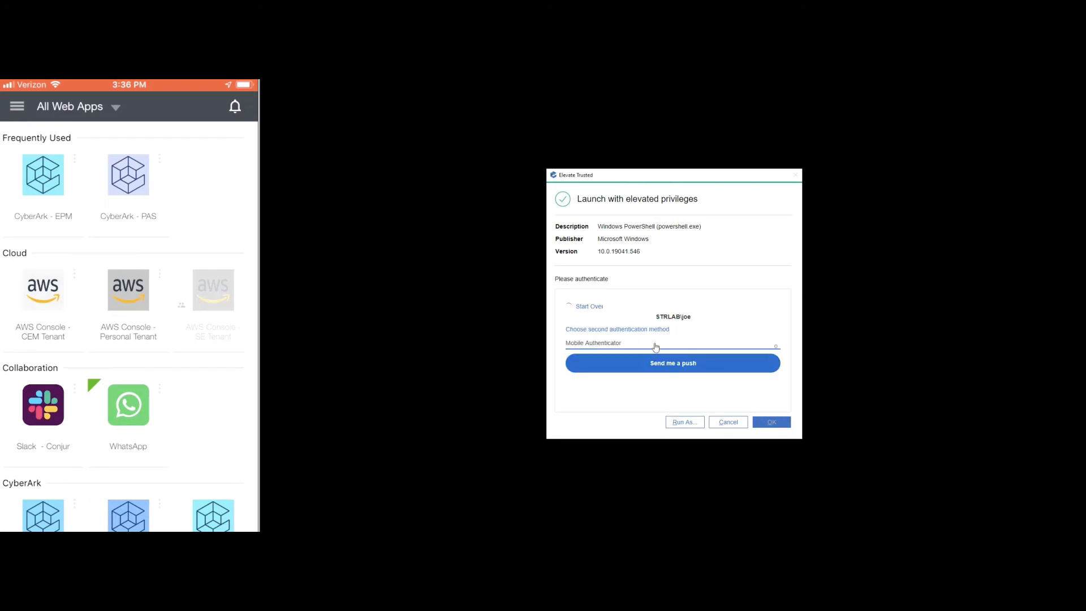
pyautogui.click(673, 363)
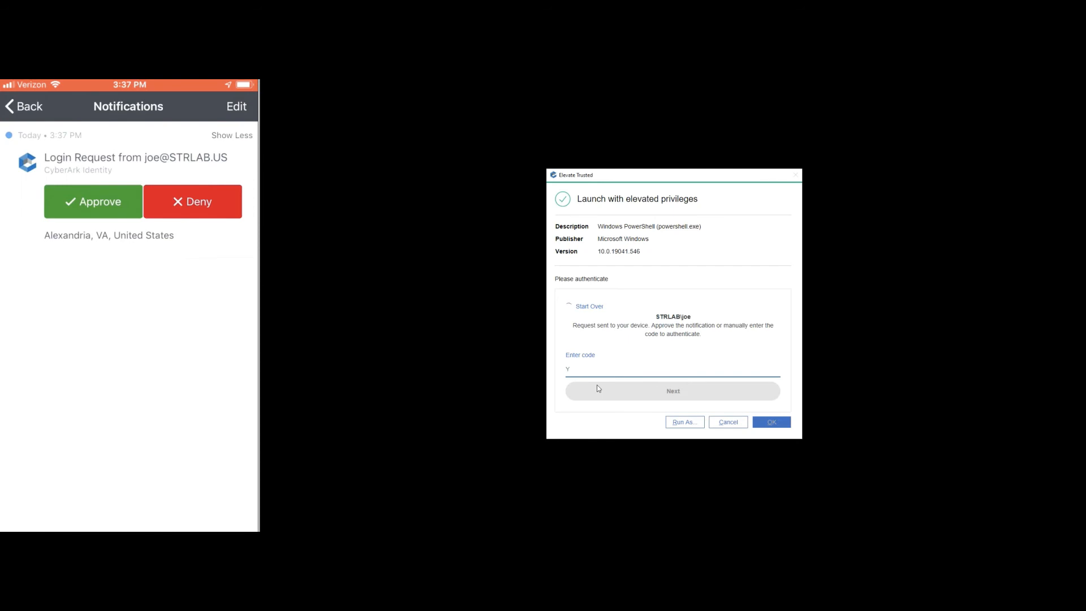
pyautogui.click(92, 202)
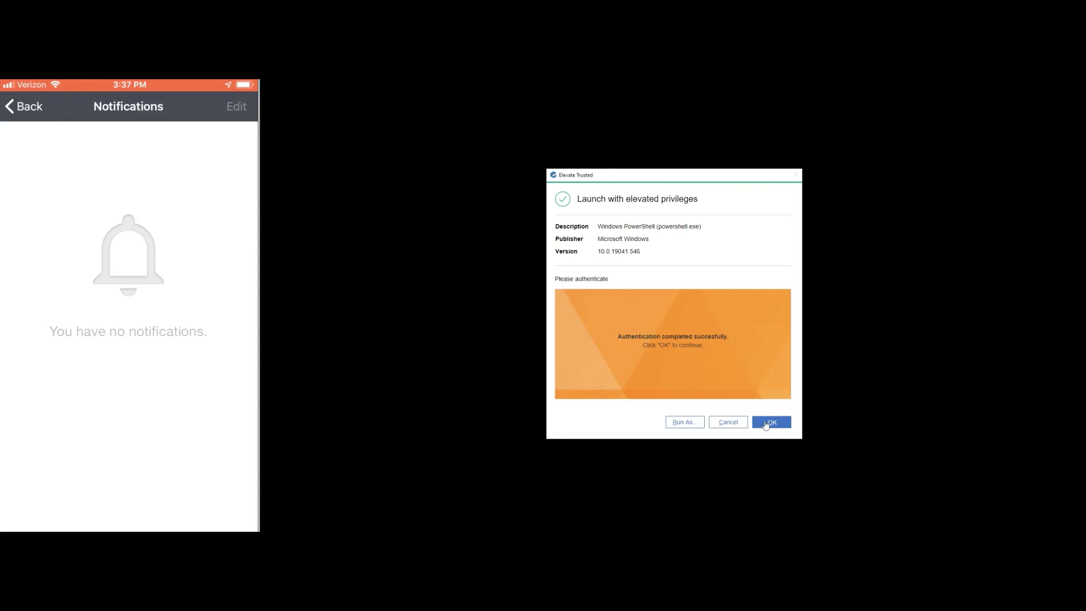
pyautogui.click(771, 422)
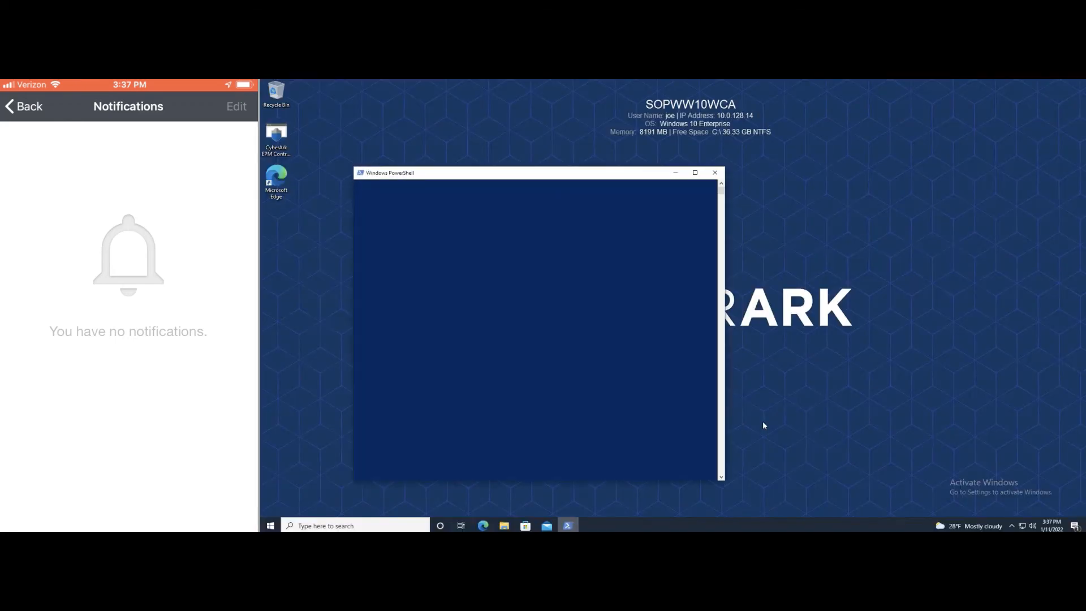